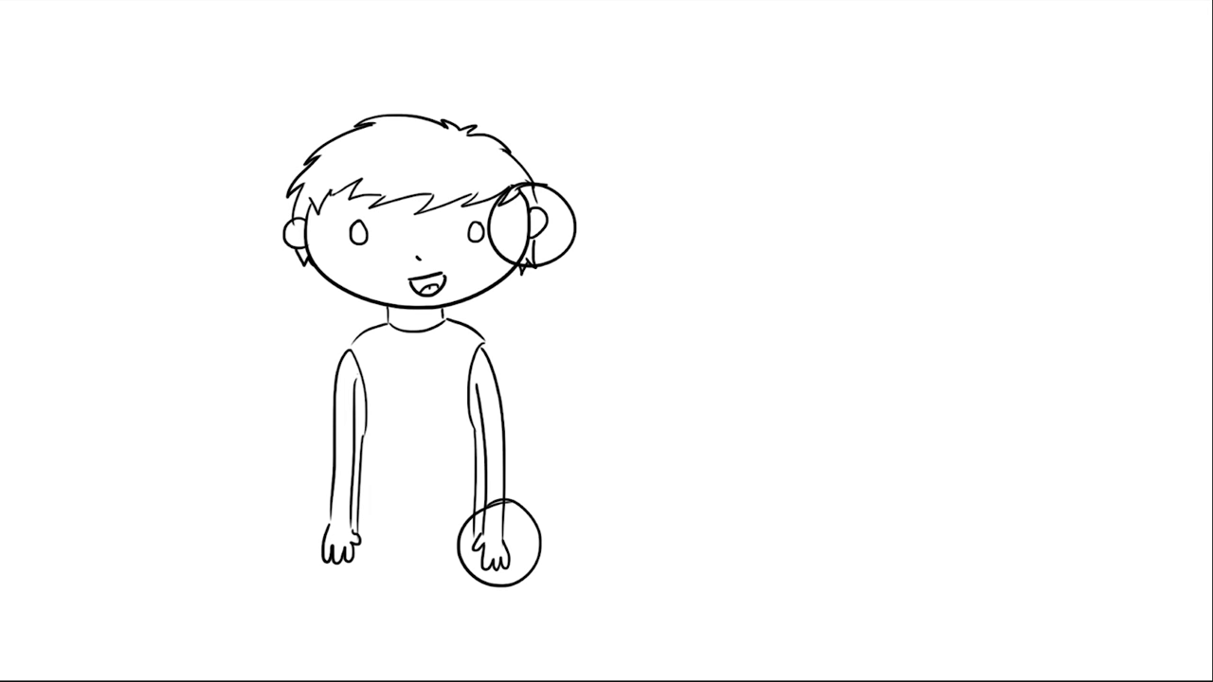
Clear the smiling boy doodle so the canvas is blank for the next scene
left_click(426, 262)
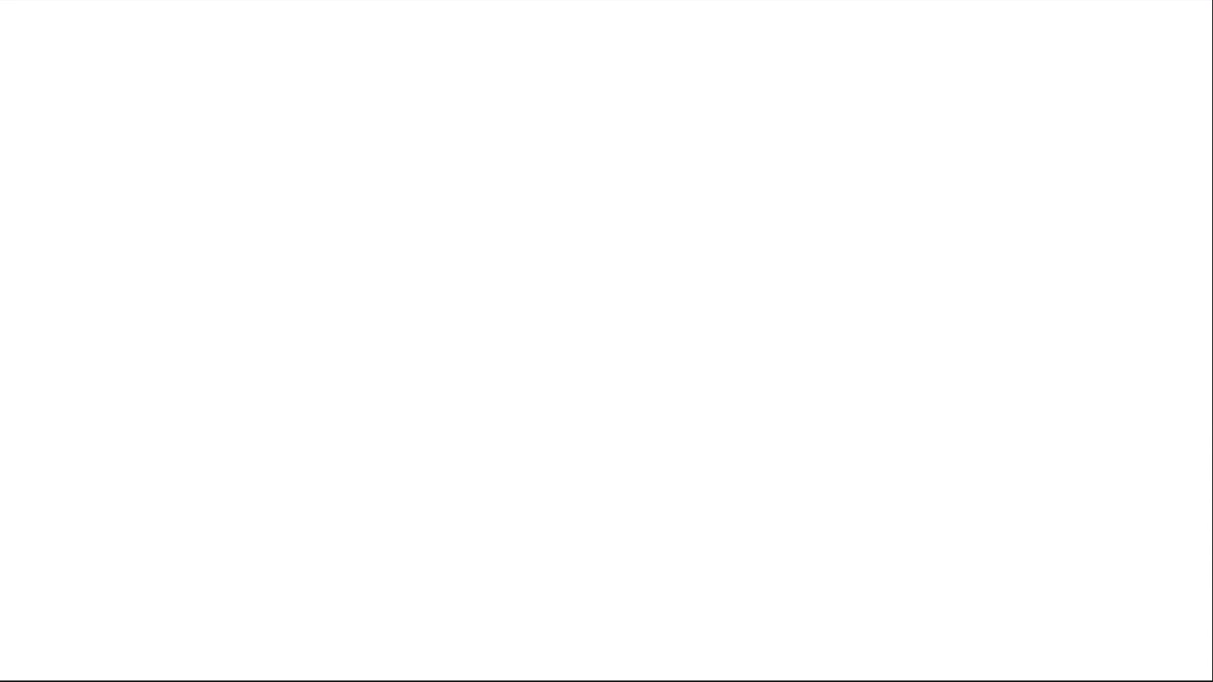
Write the heading 'Congenital and later onset' and label the tongue doodle with 26%
type("Congenital")
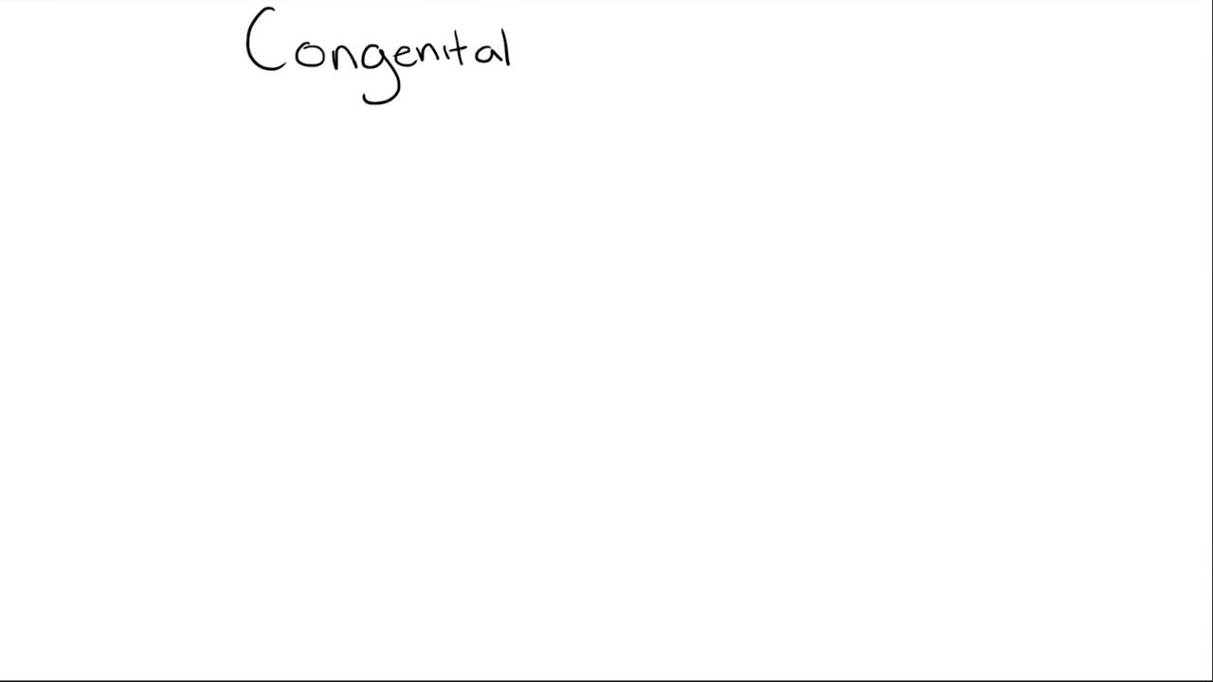
type("and later onset")
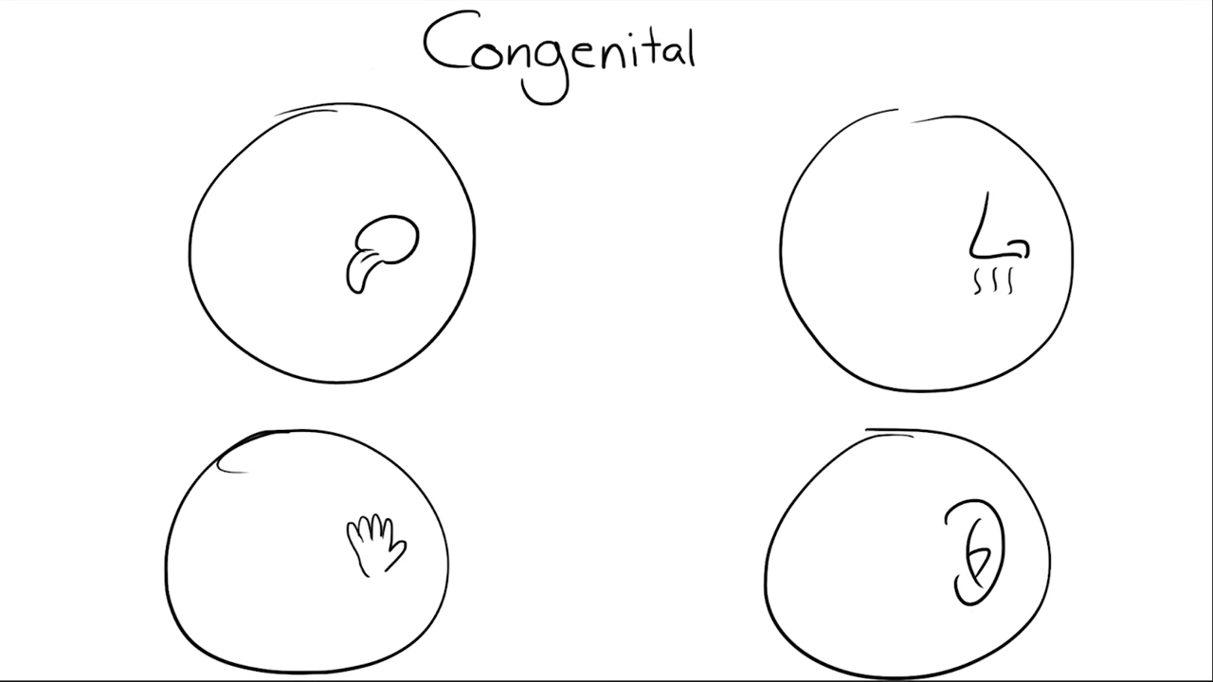
type("26%")
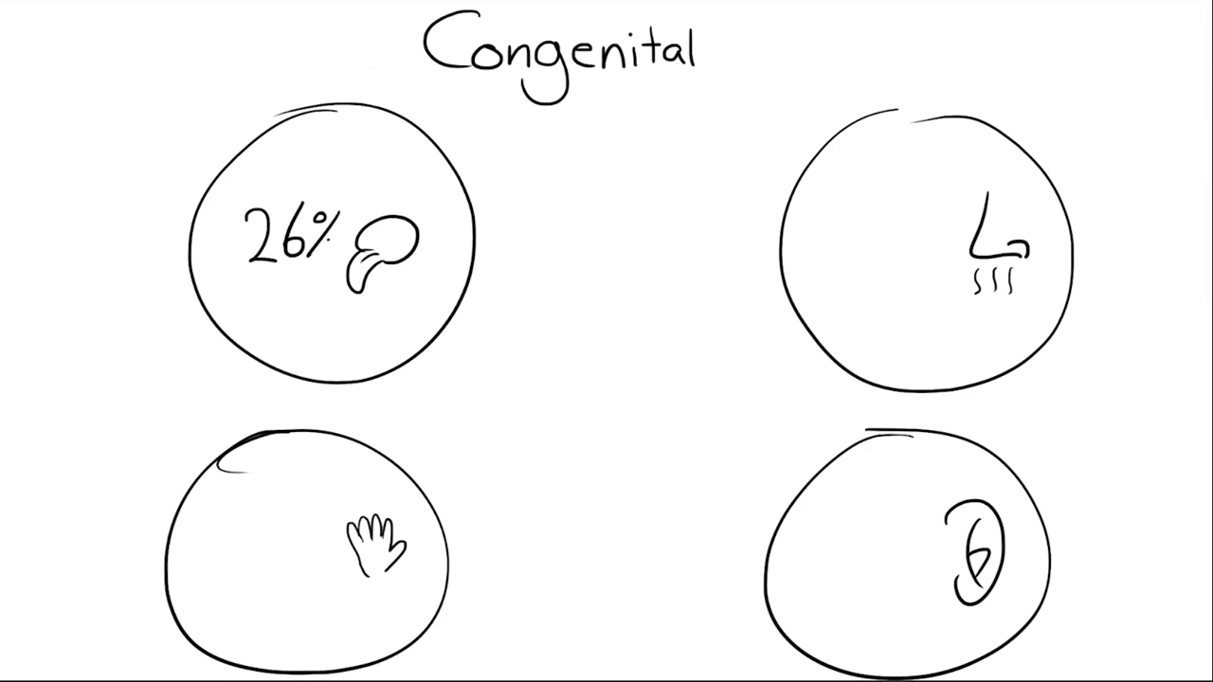
Add the 40% label to the senses diagram before the canvas is cleared
type("40%")
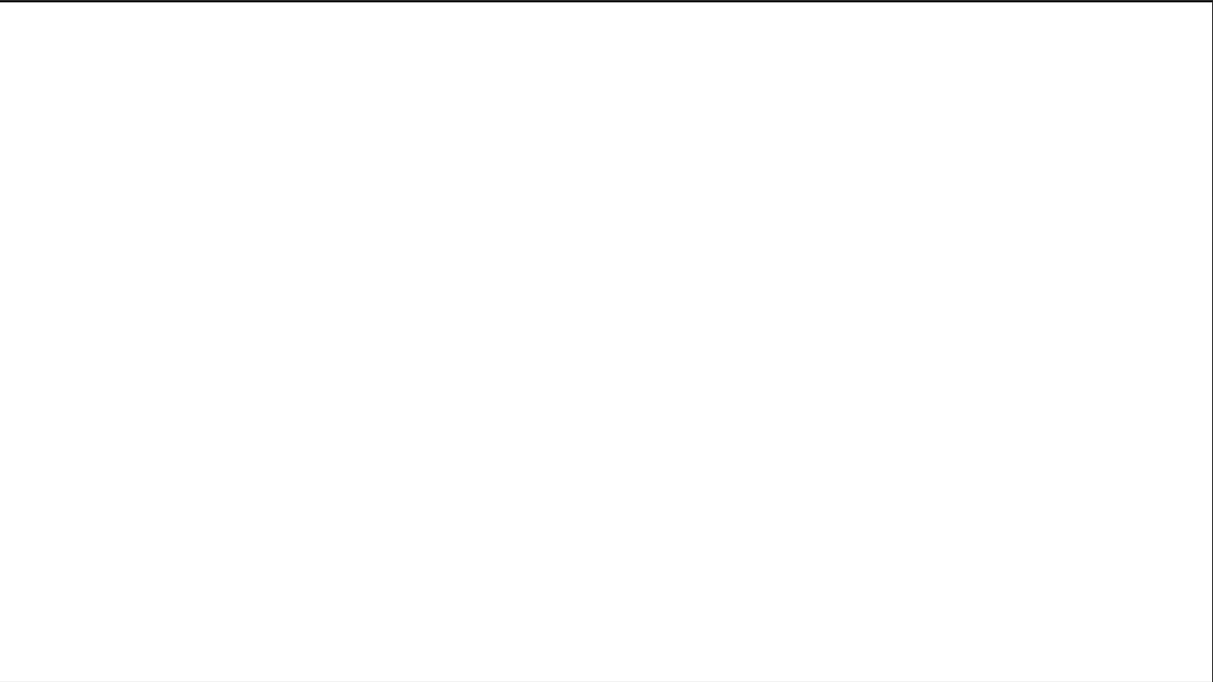
Sketch a dream doodle stroke and label it 'threat' before the signboard scene
left_click_drag(36, 305, 106, 502)
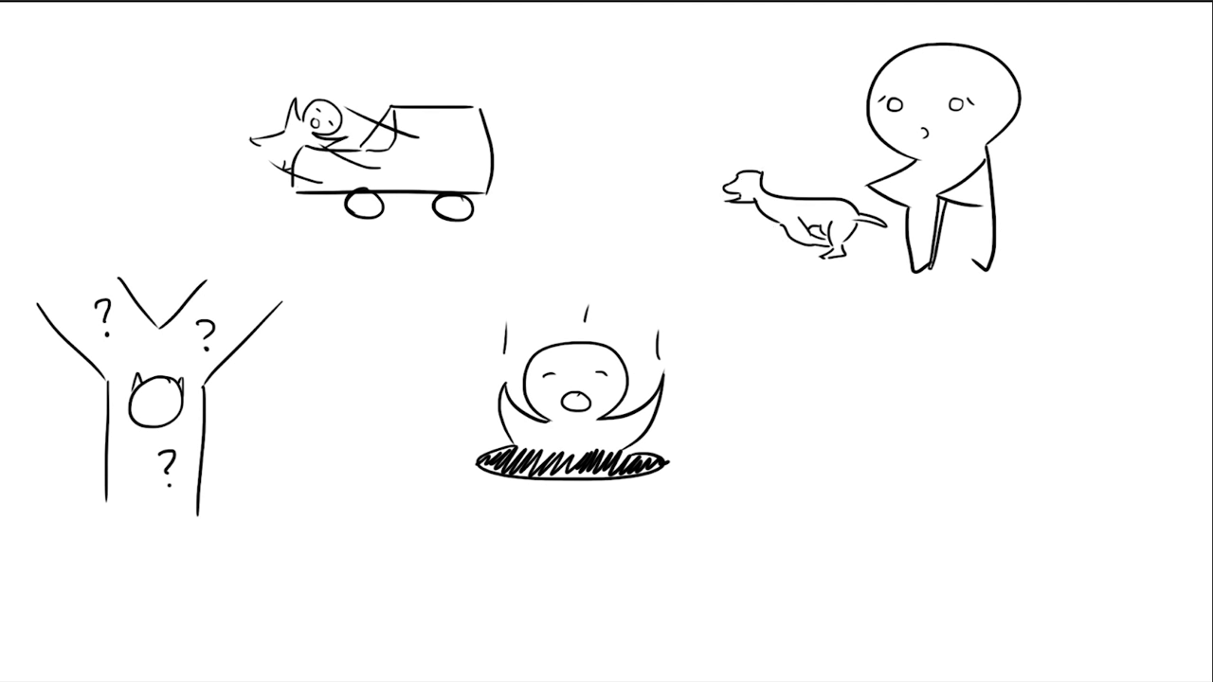
type("threat")
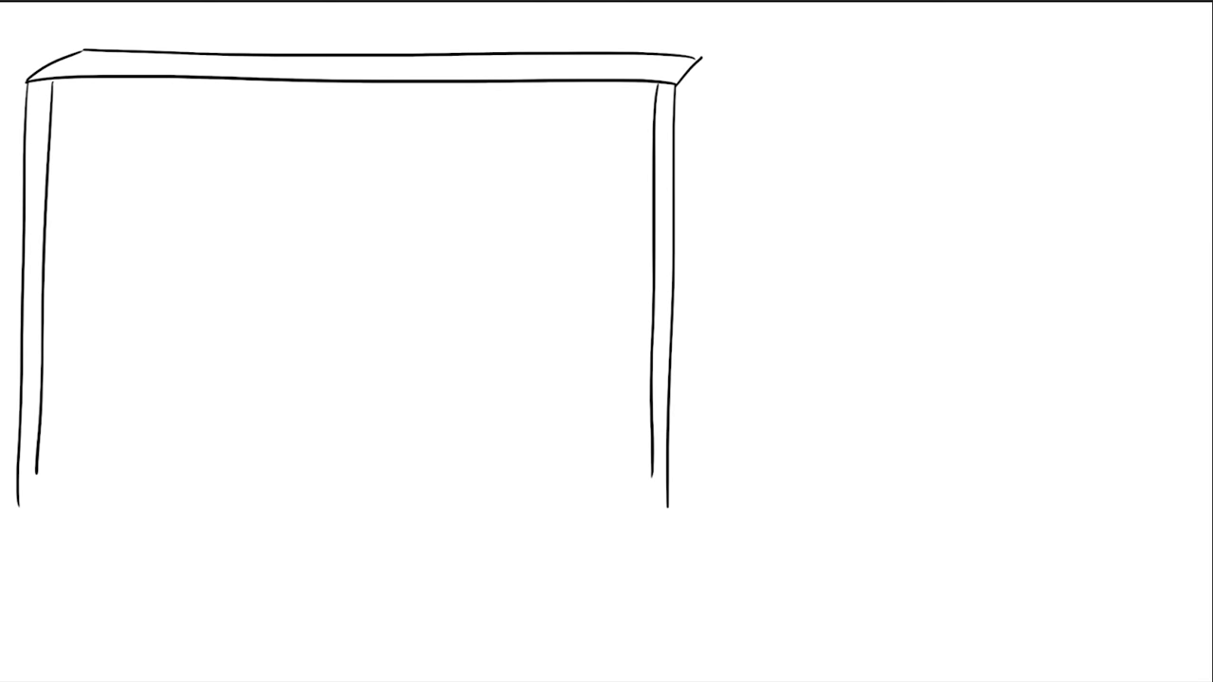
Divide the sign with a line and write 'Centro de estudos egas moniz, faculdade de medicina de lisboa'
left_click_drag(46, 303, 625, 301)
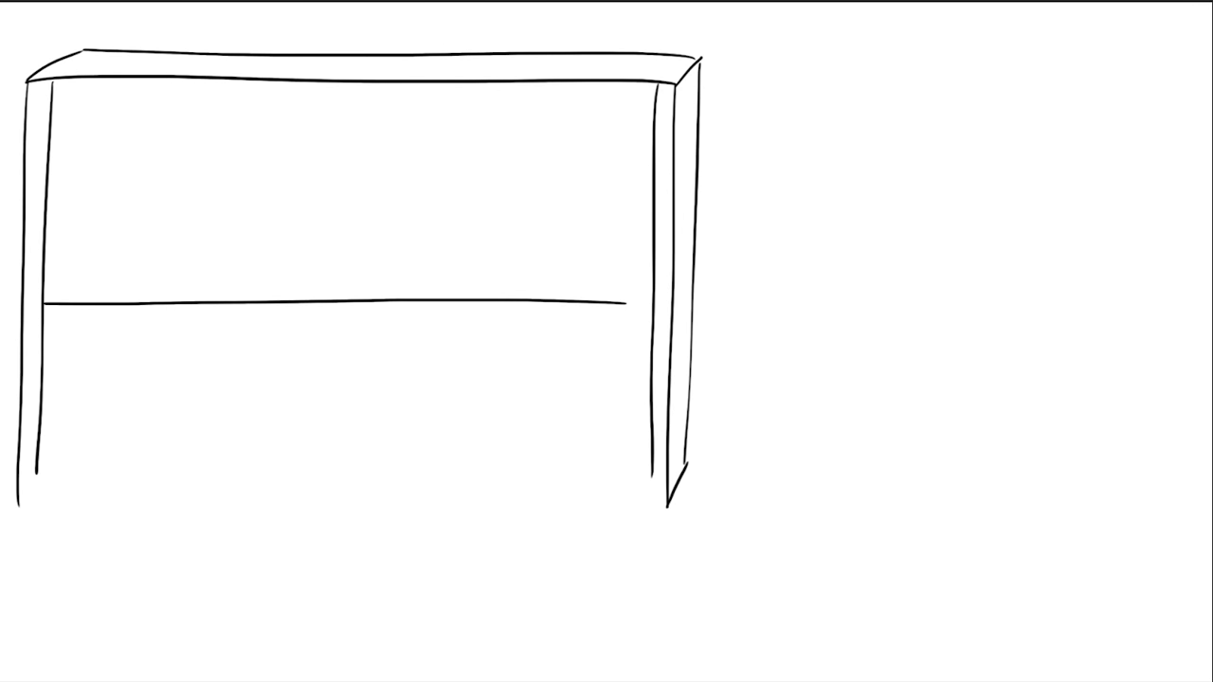
type("Centro de estudos egas moniz, faculdade de medicina")
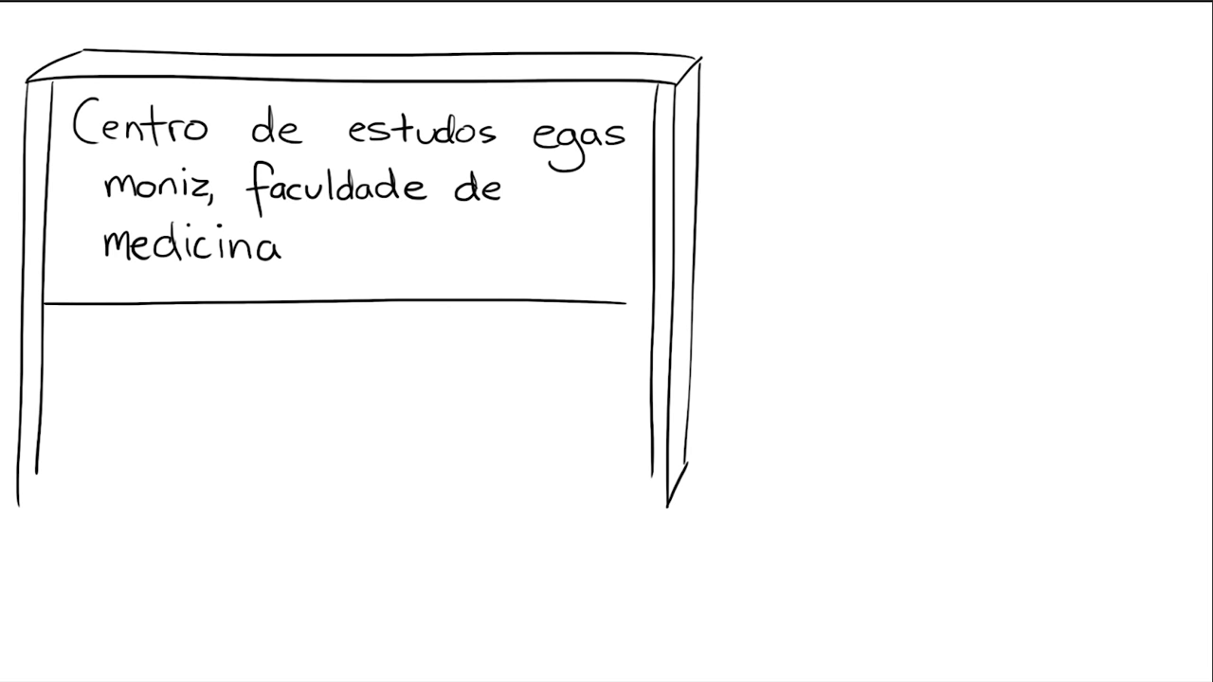
type("de lisboa")
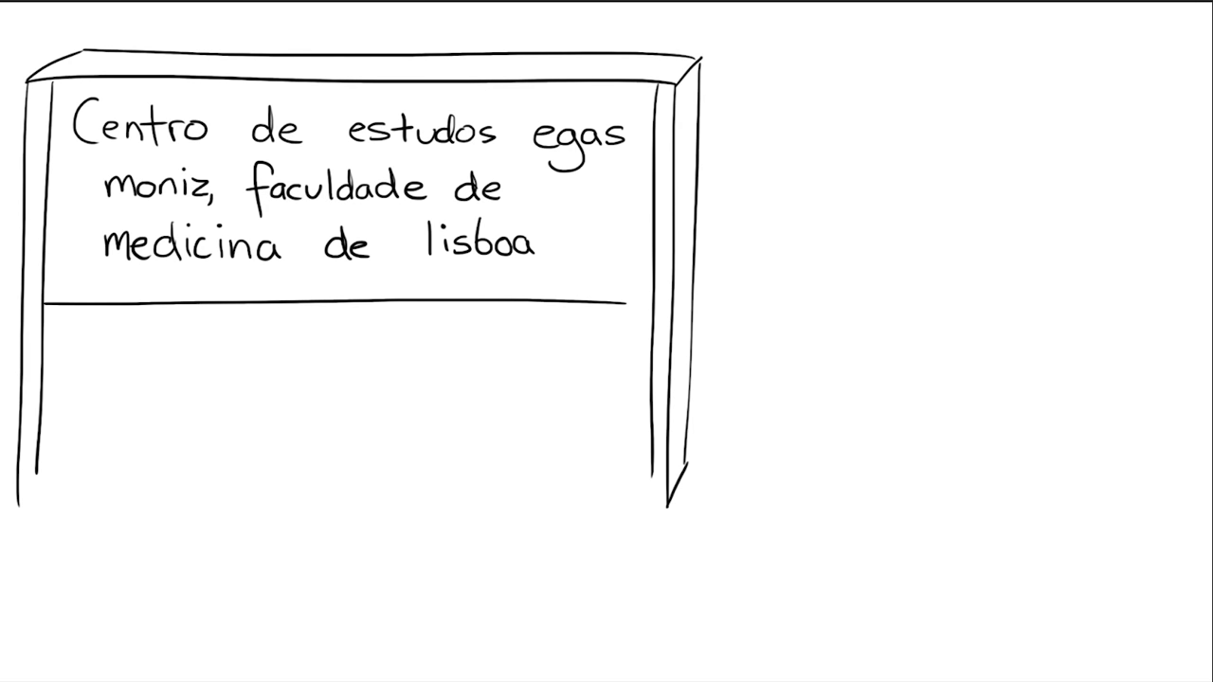